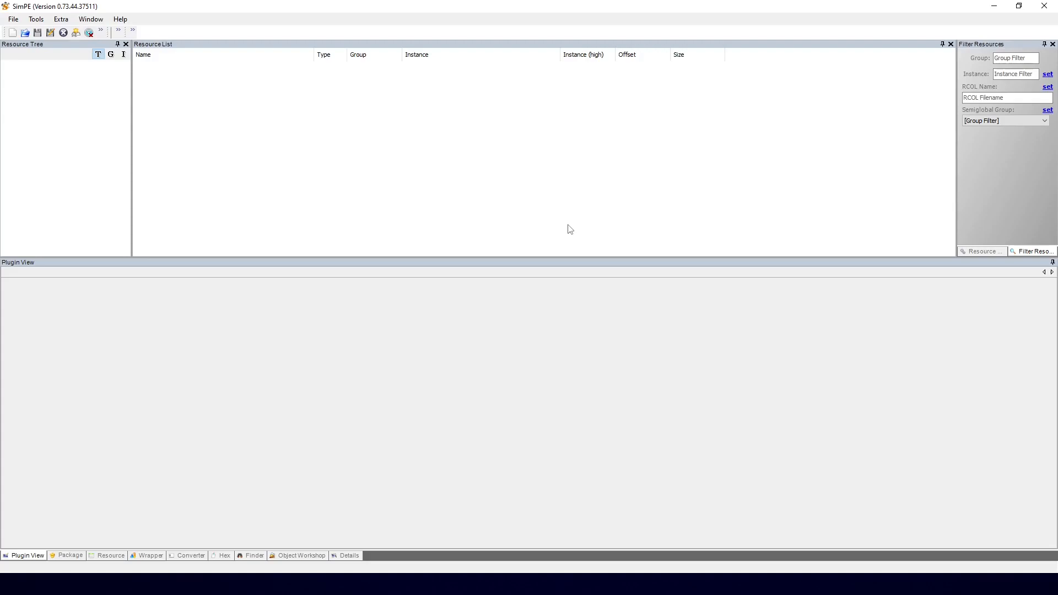
pyautogui.moveTo(417, 237)
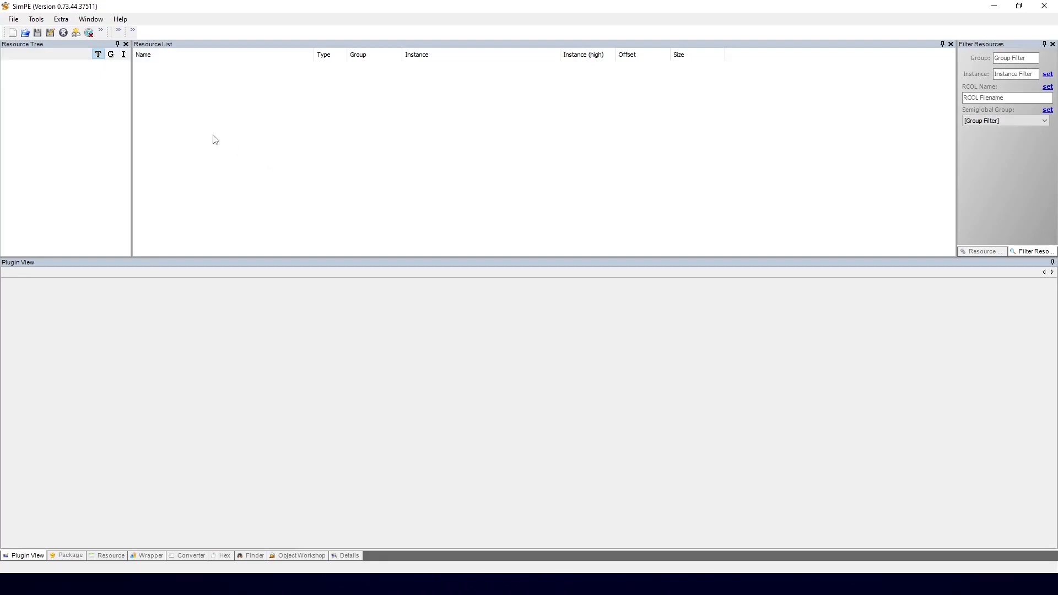
# Step: Launch Tools > Scan Folders and pick '...' from the folder list to browse
pyautogui.click(35, 19)
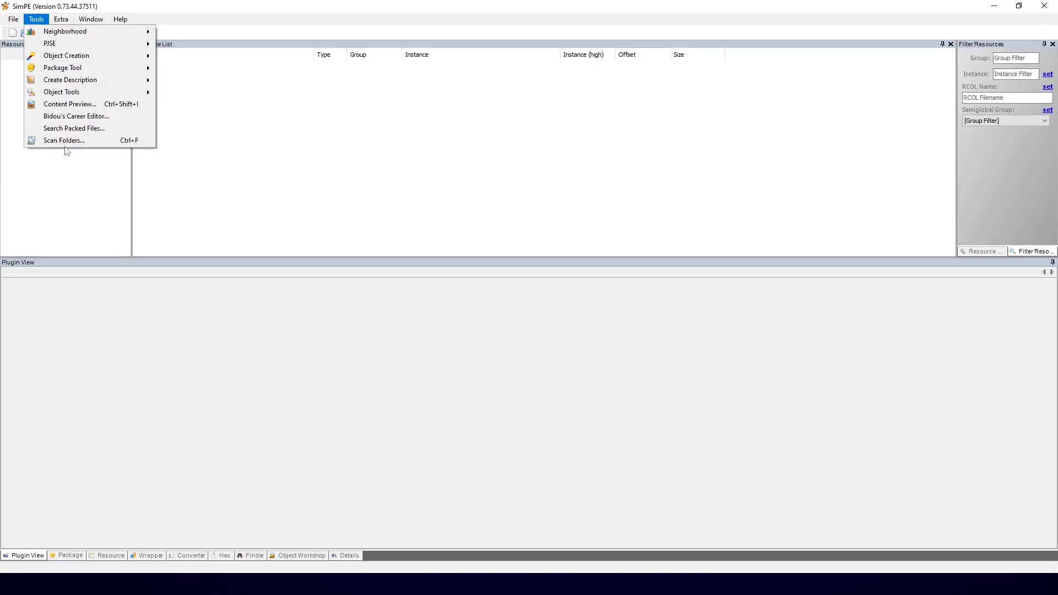
pyautogui.moveTo(64, 140)
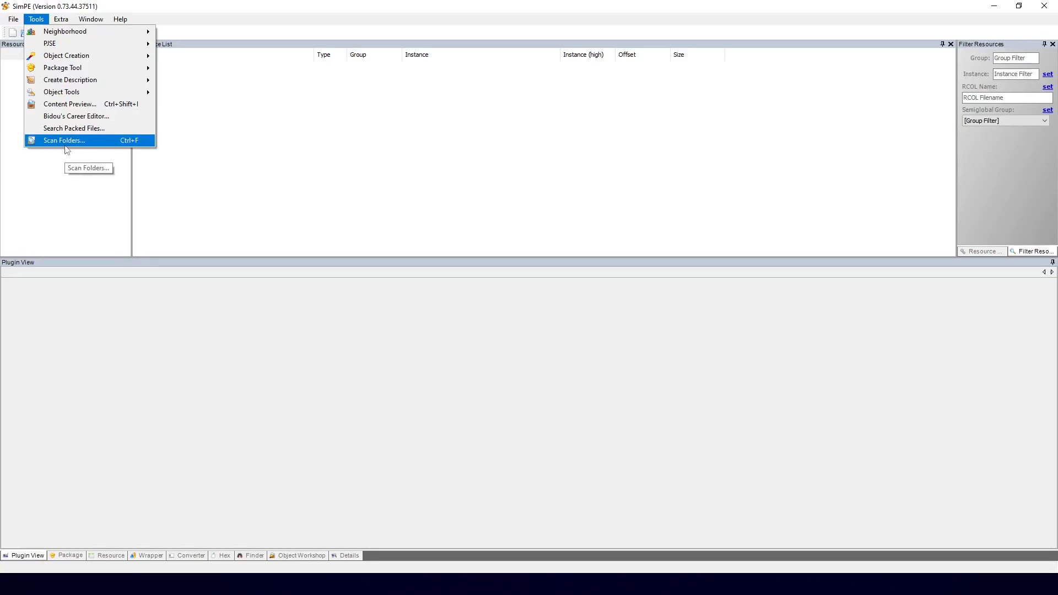
pyautogui.moveTo(63, 146)
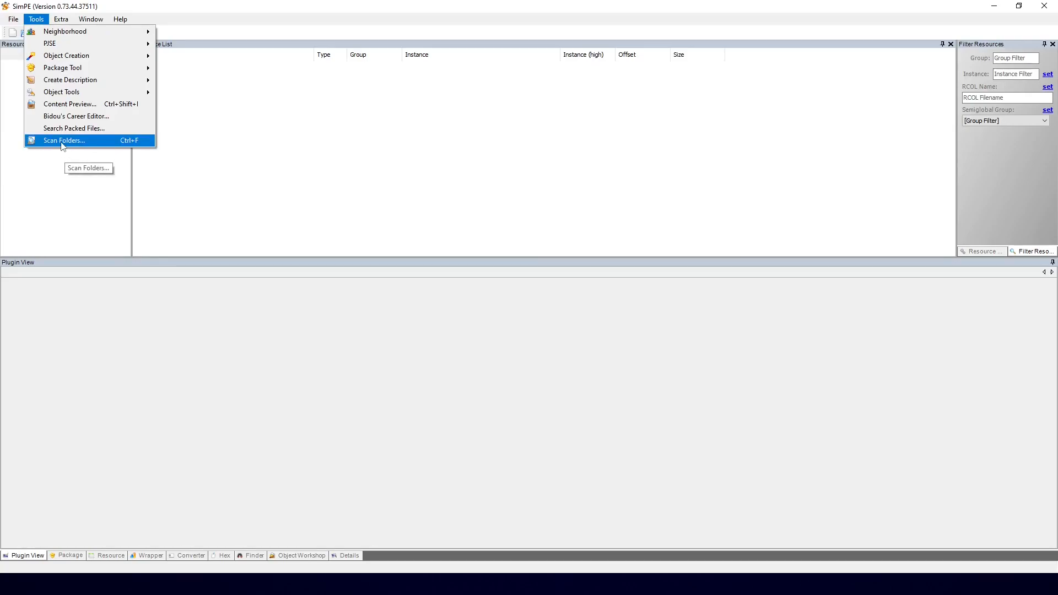
pyautogui.click(64, 140)
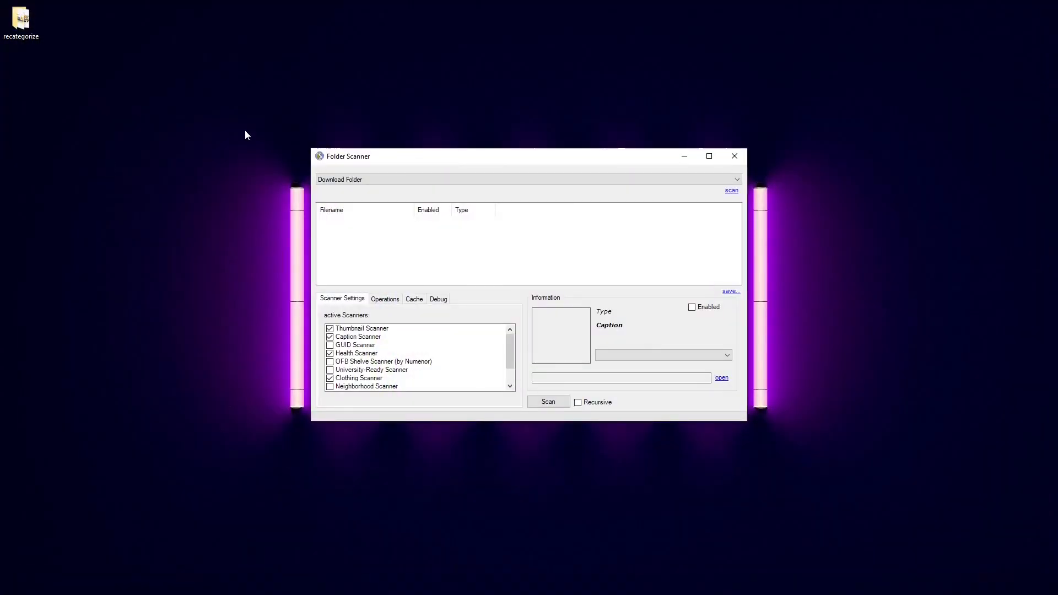
pyautogui.moveTo(158, 106)
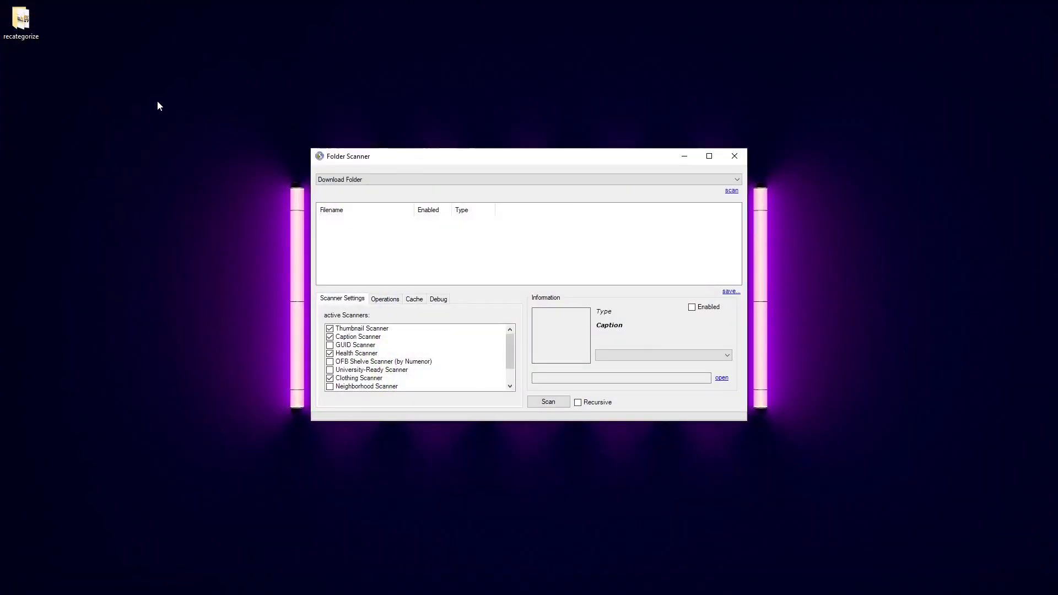
pyautogui.click(21, 17)
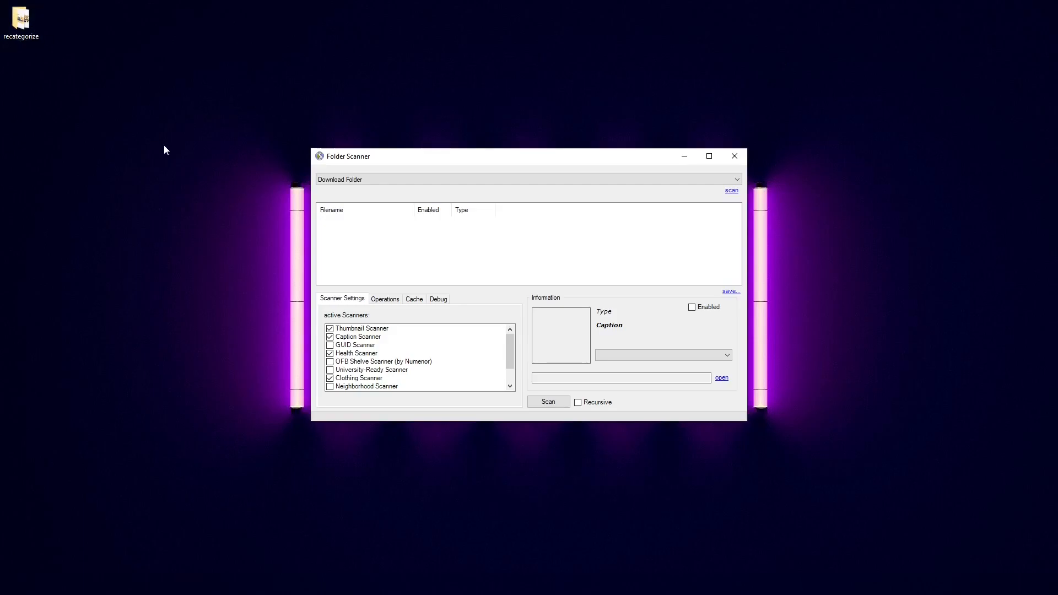
pyautogui.click(526, 180)
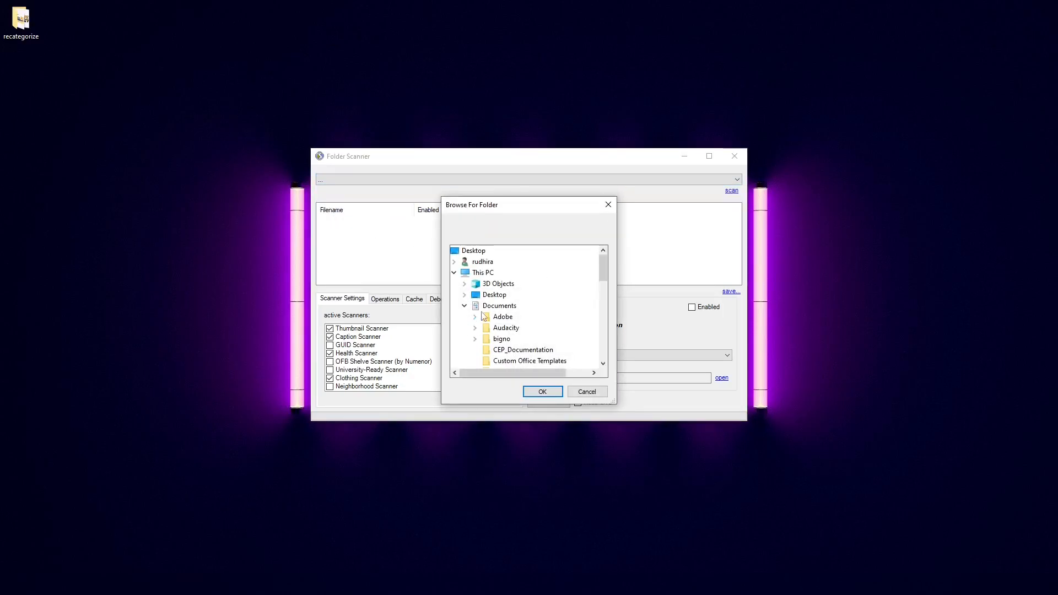
# Step: Confirm the packages folder, disable Caption and Health scanners, and run the scan
pyautogui.click(464, 306)
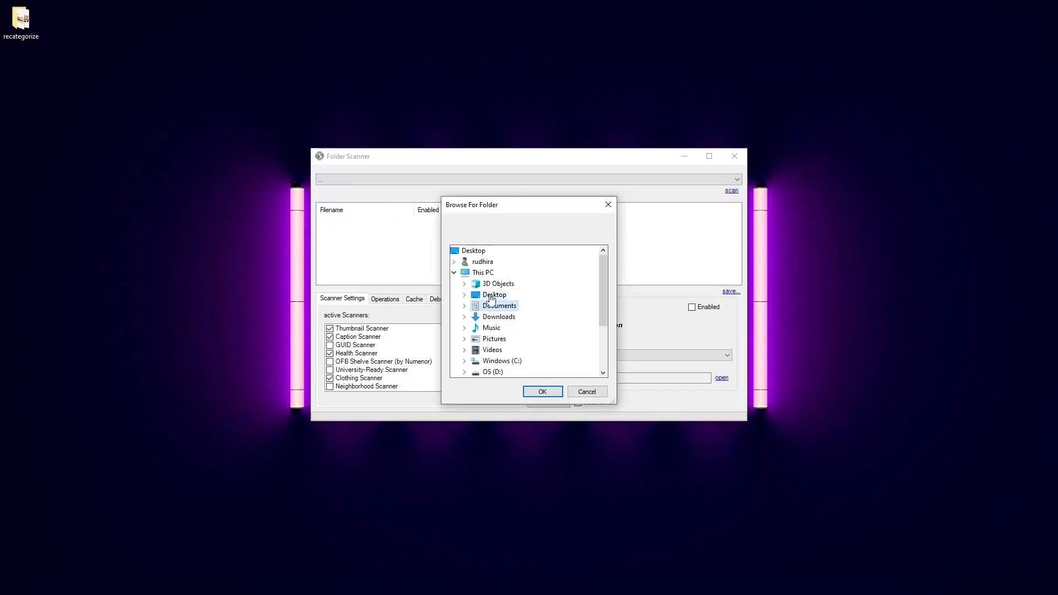
pyautogui.click(586, 391)
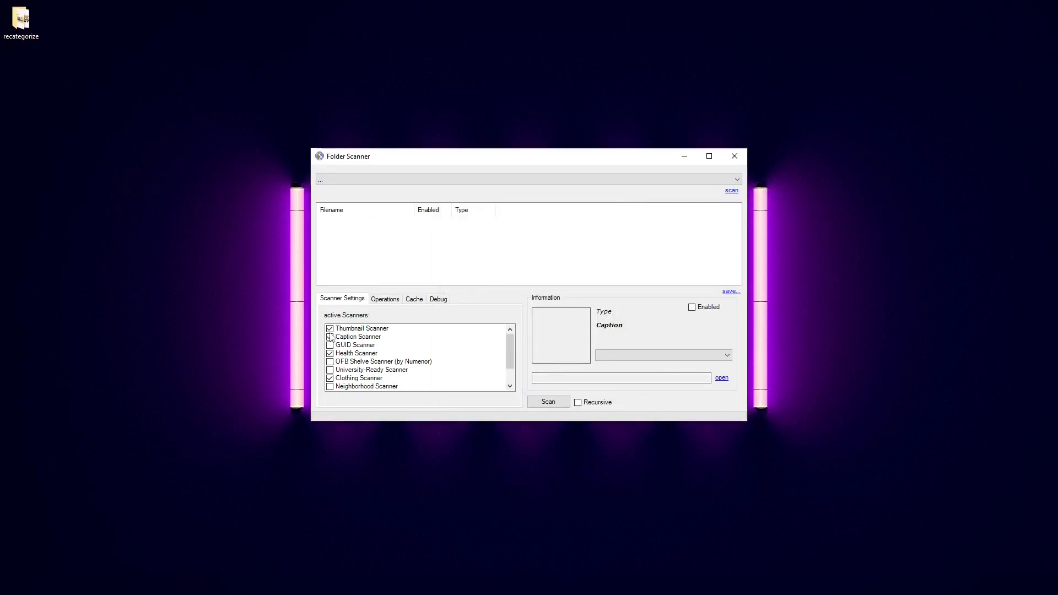
pyautogui.click(358, 336)
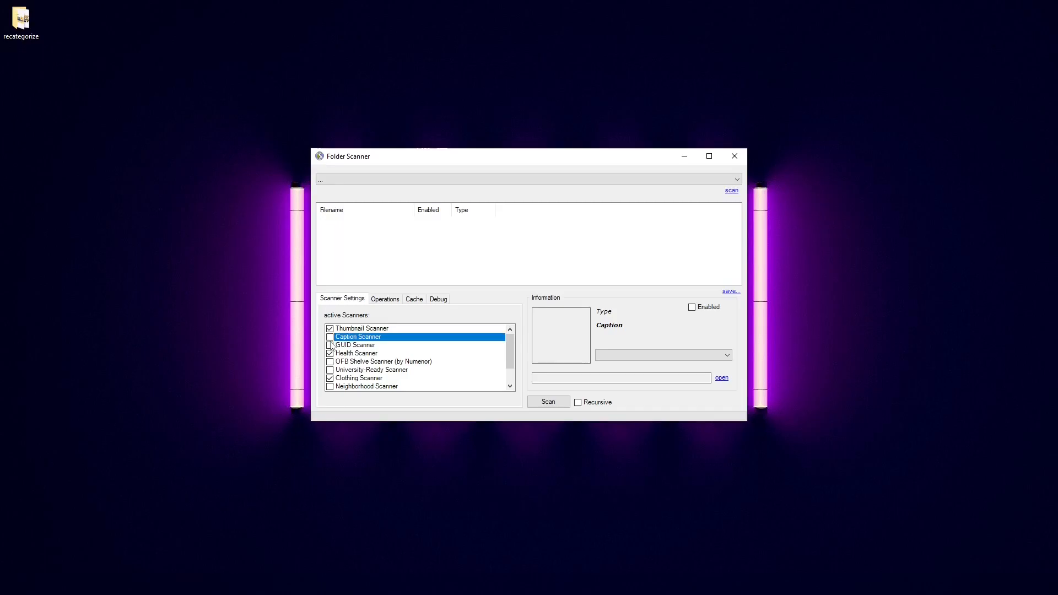
pyautogui.click(330, 352)
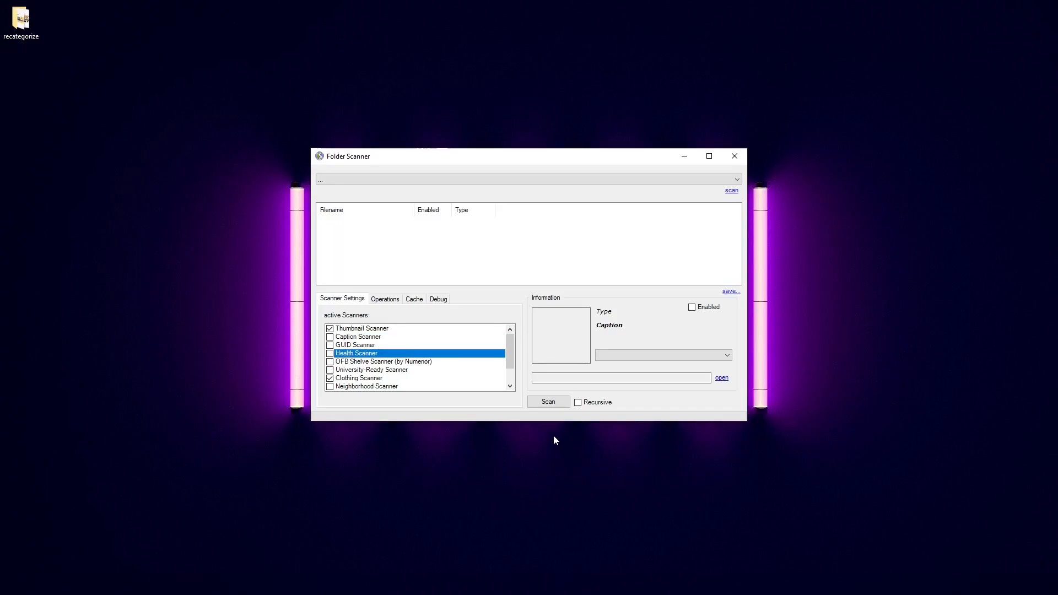
pyautogui.click(548, 401)
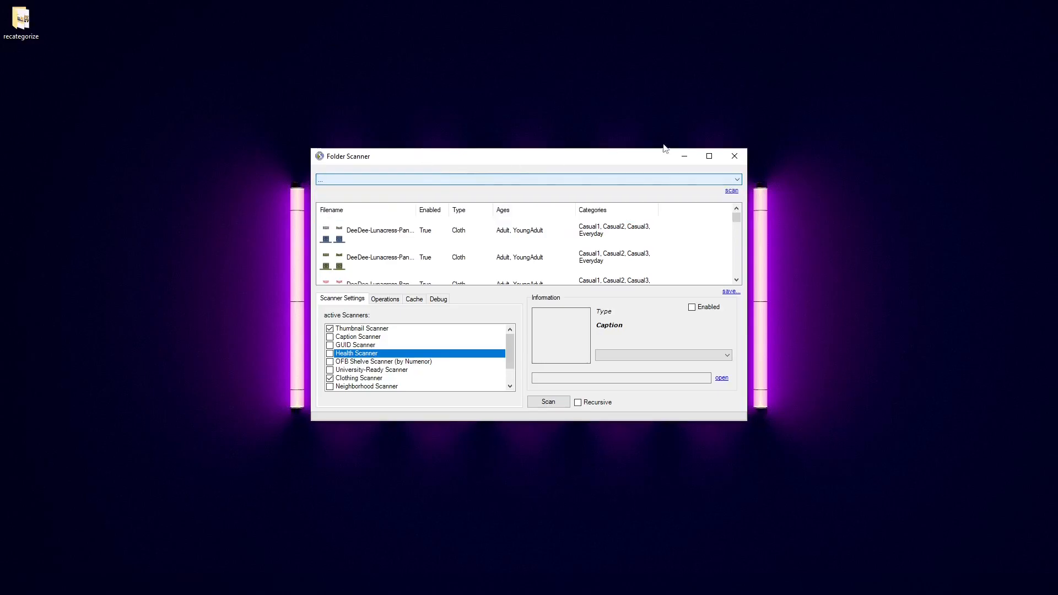
pyautogui.moveTo(708, 156)
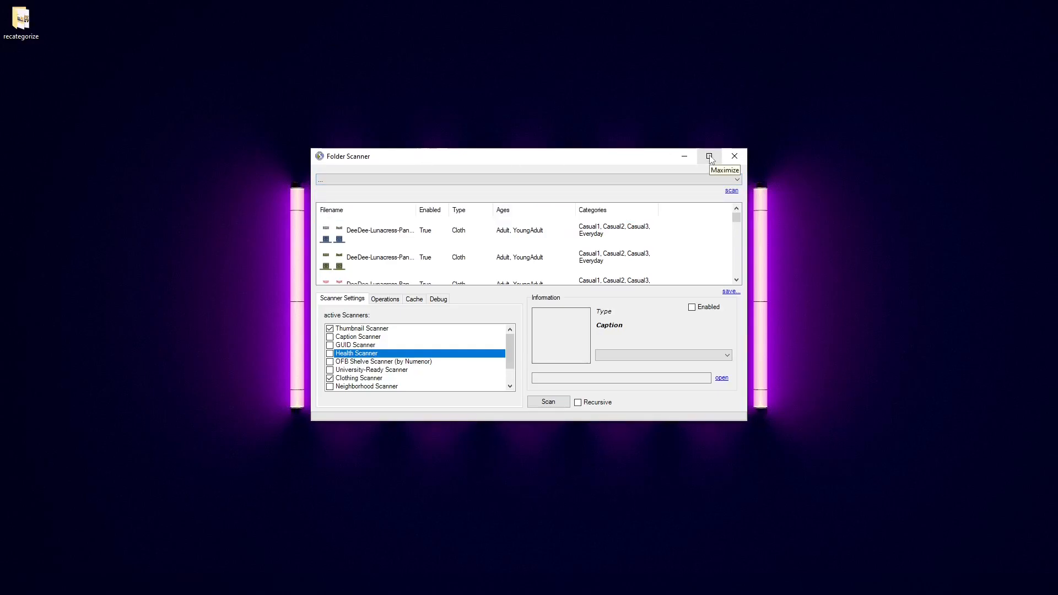
pyautogui.click(709, 156)
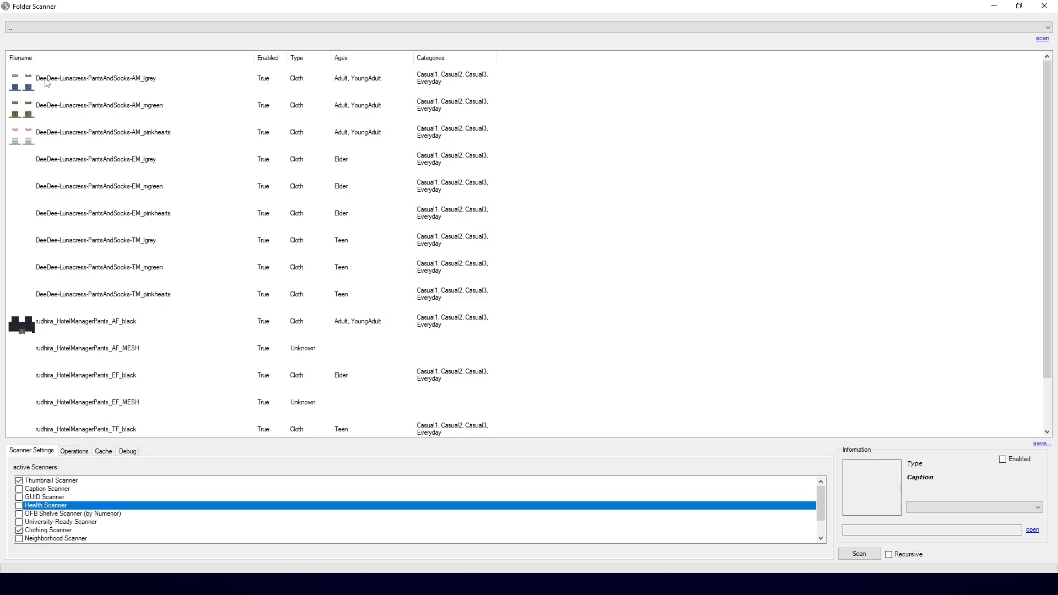
pyautogui.click(102, 132)
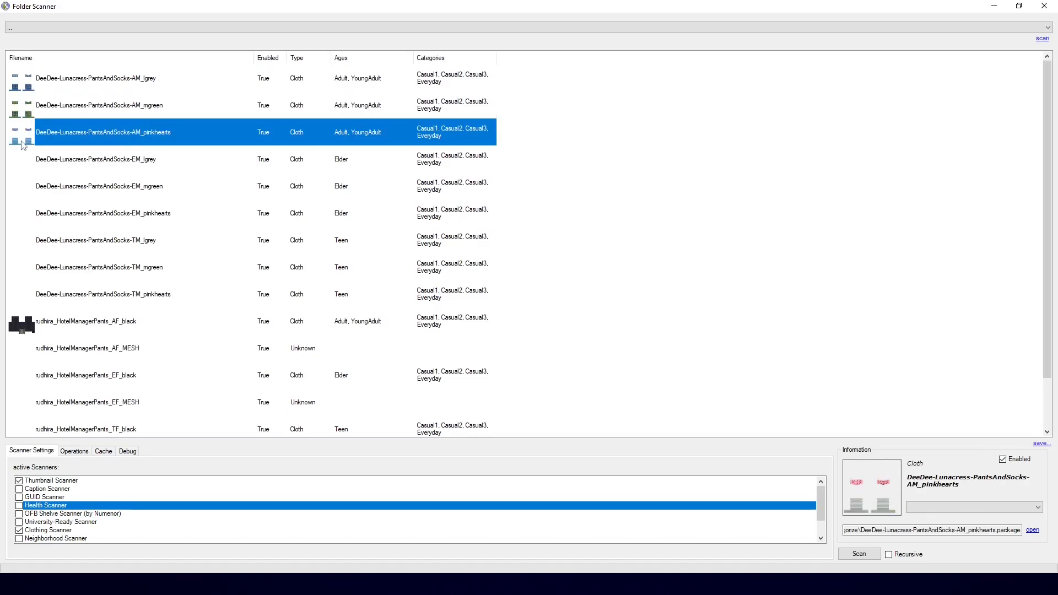
pyautogui.click(95, 240)
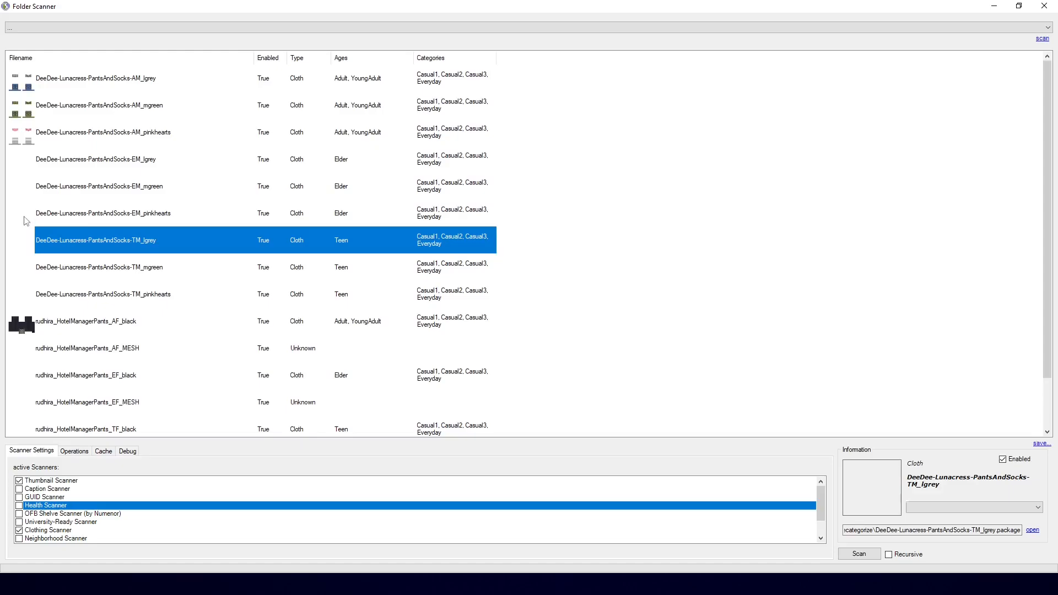
pyautogui.click(96, 159)
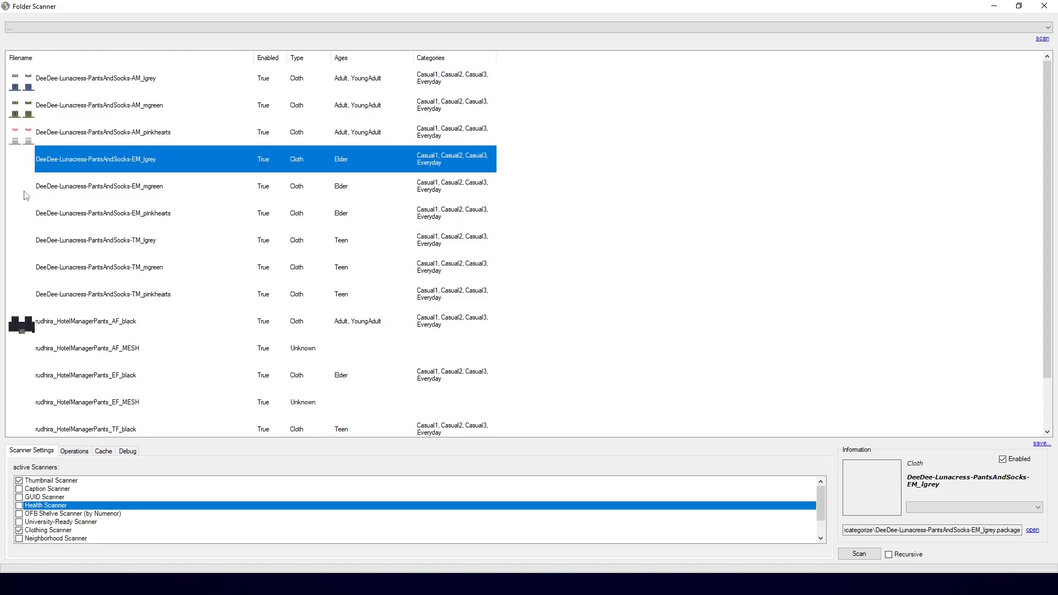
pyautogui.click(103, 212)
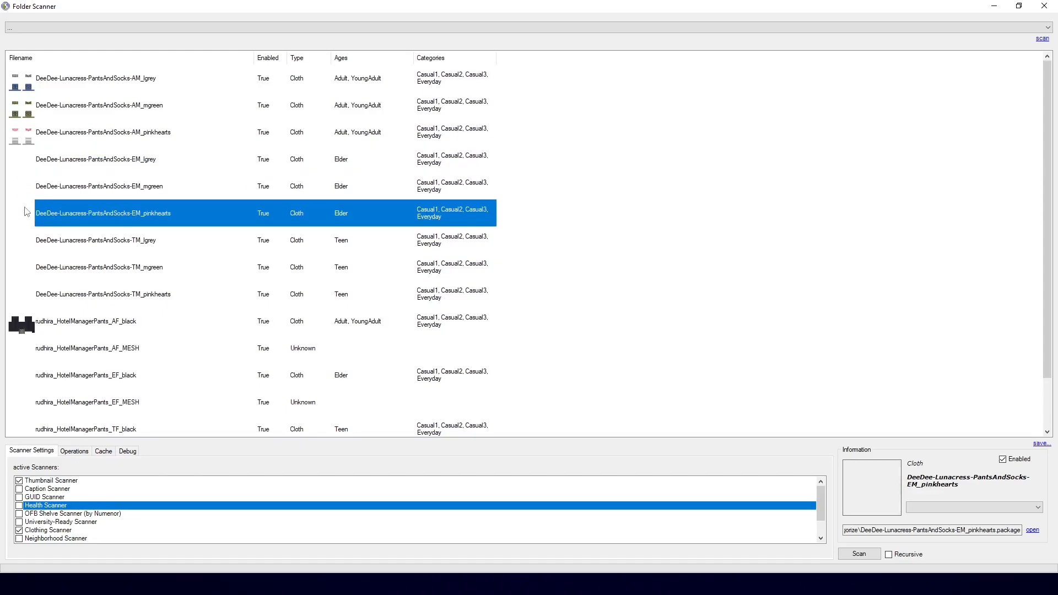
pyautogui.click(94, 78)
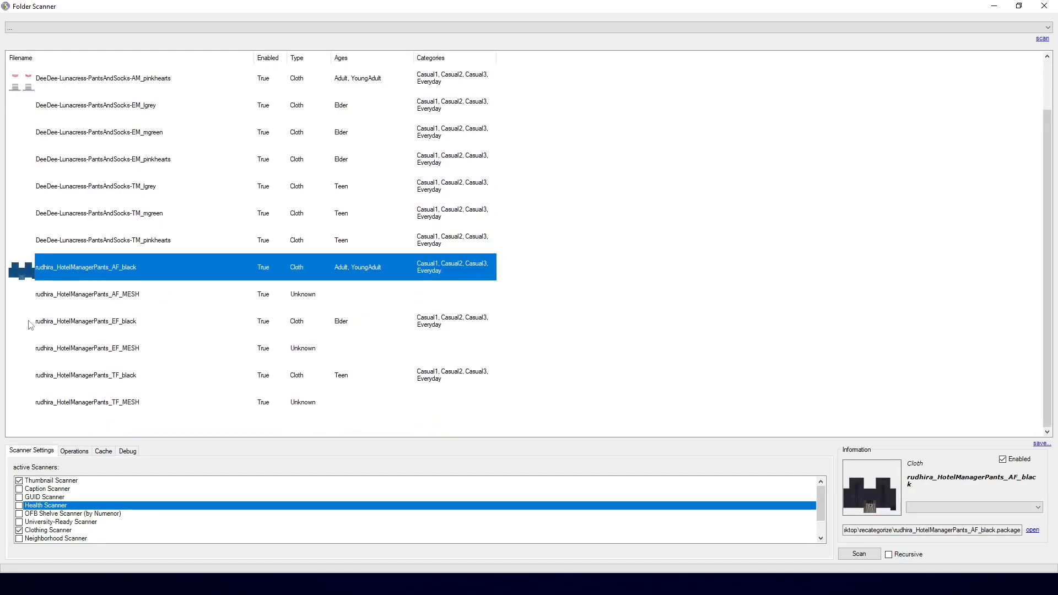
pyautogui.click(86, 402)
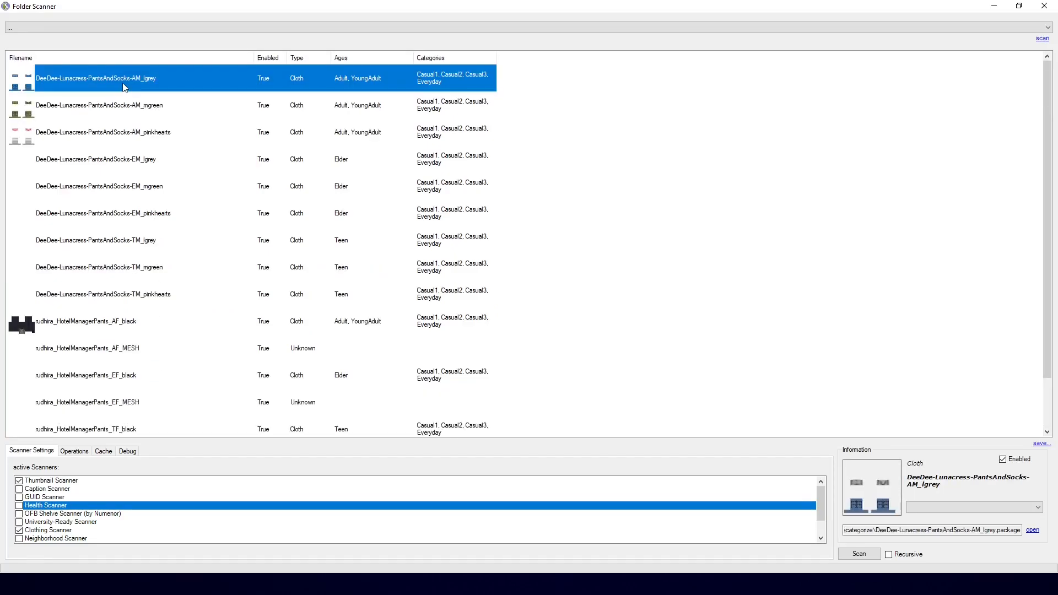
pyautogui.click(100, 105)
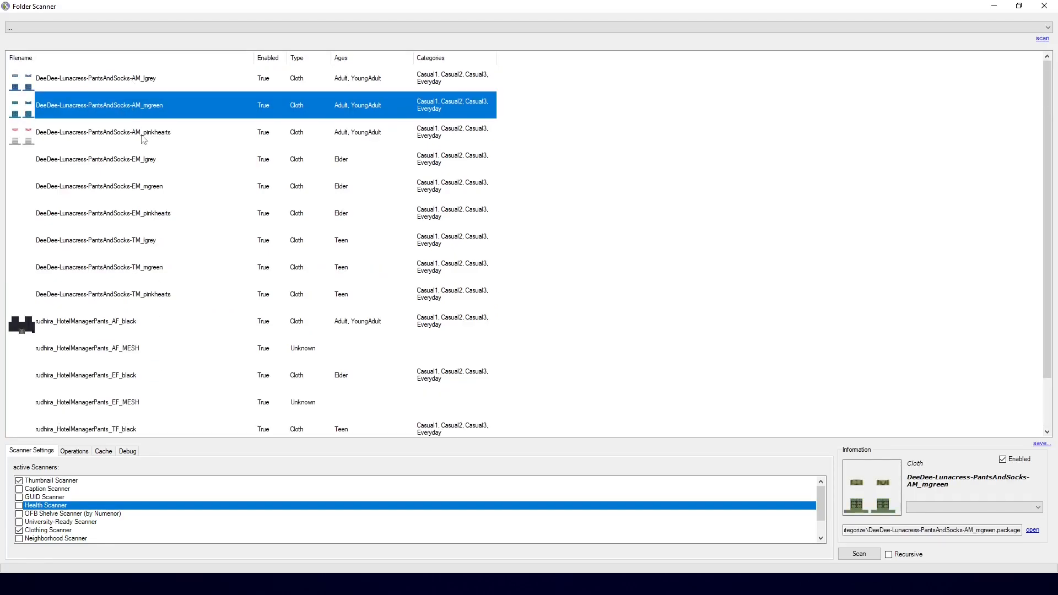
pyautogui.click(102, 132)
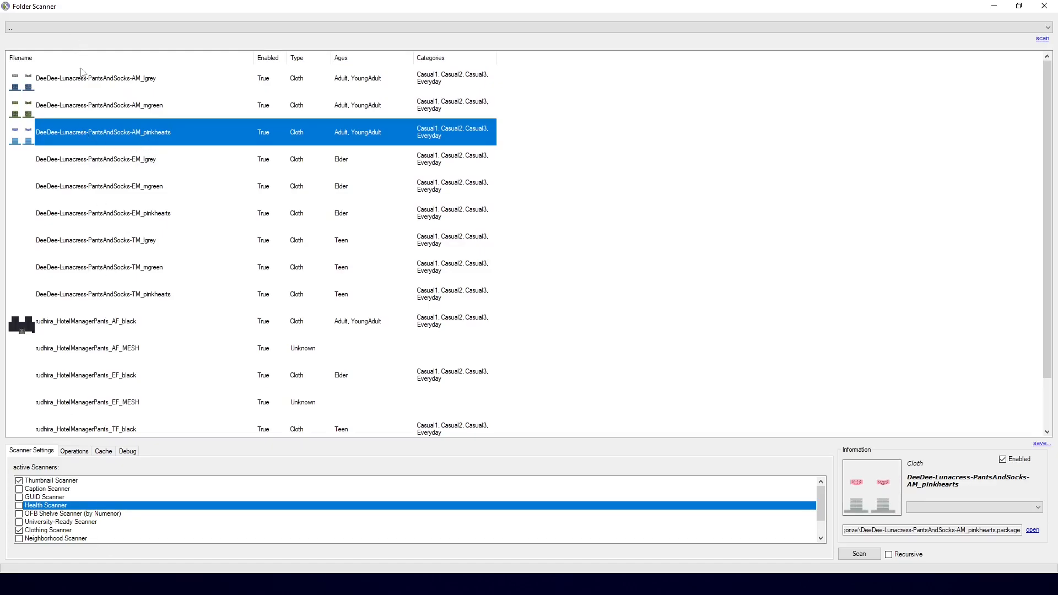
# Step: Change the AM_lgrey pants-and-socks package from Everyday to Undies and rescan
pyautogui.click(73, 451)
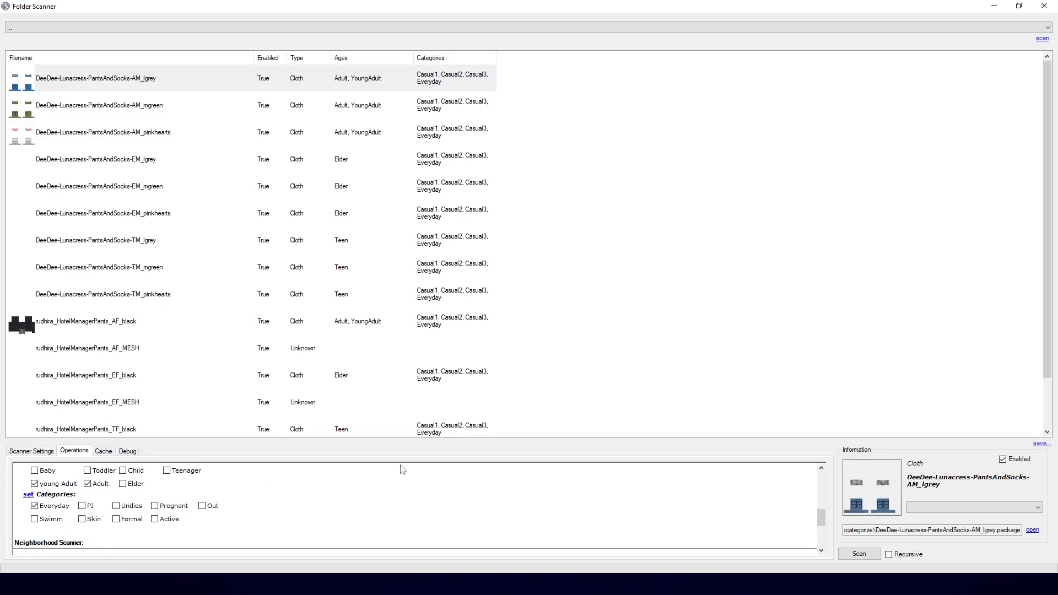
pyautogui.moveTo(544, 69)
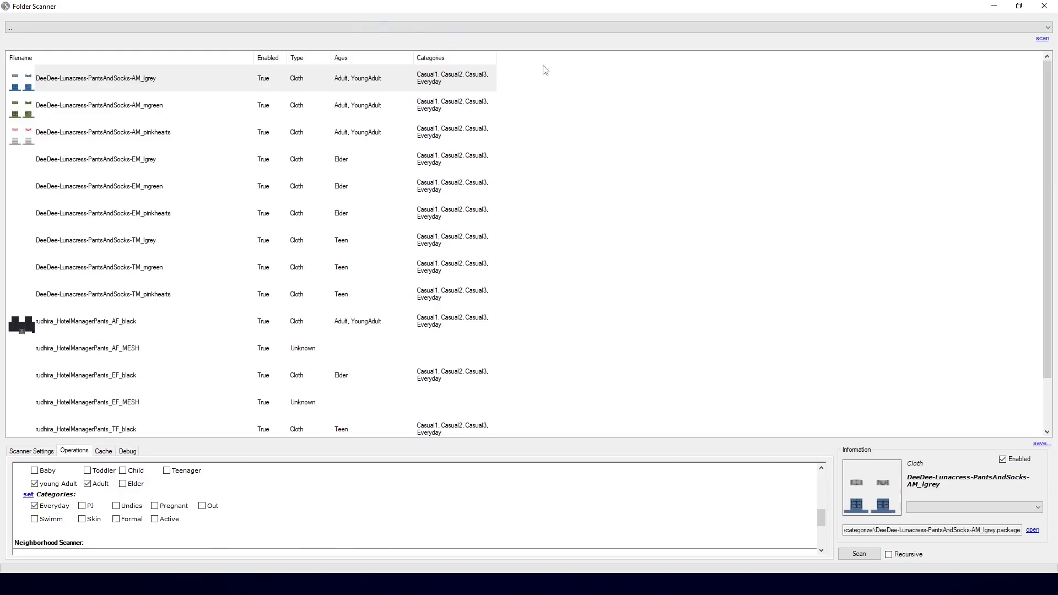
pyautogui.moveTo(111, 111)
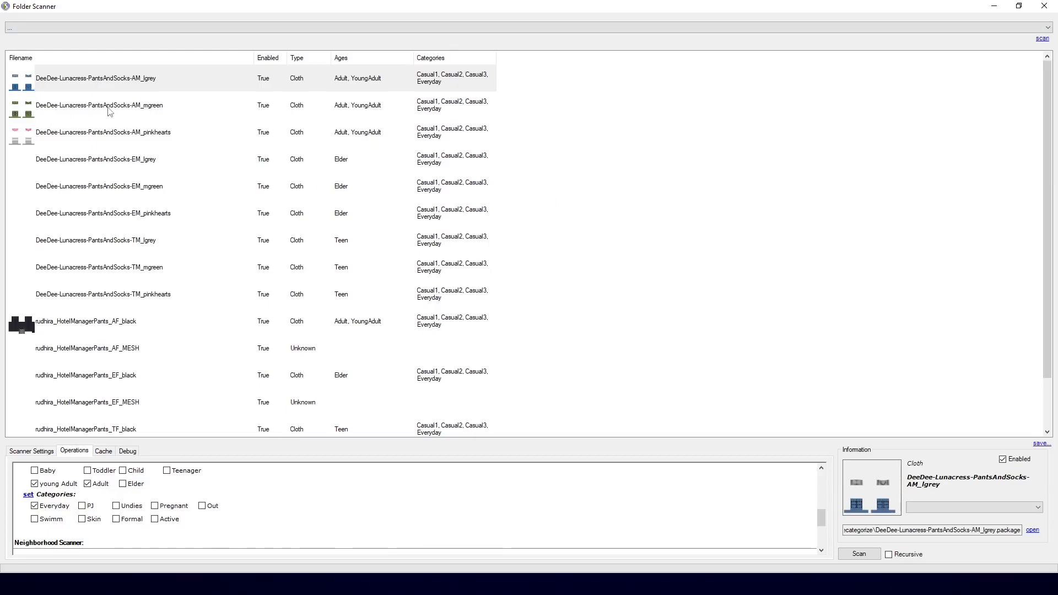
pyautogui.click(858, 554)
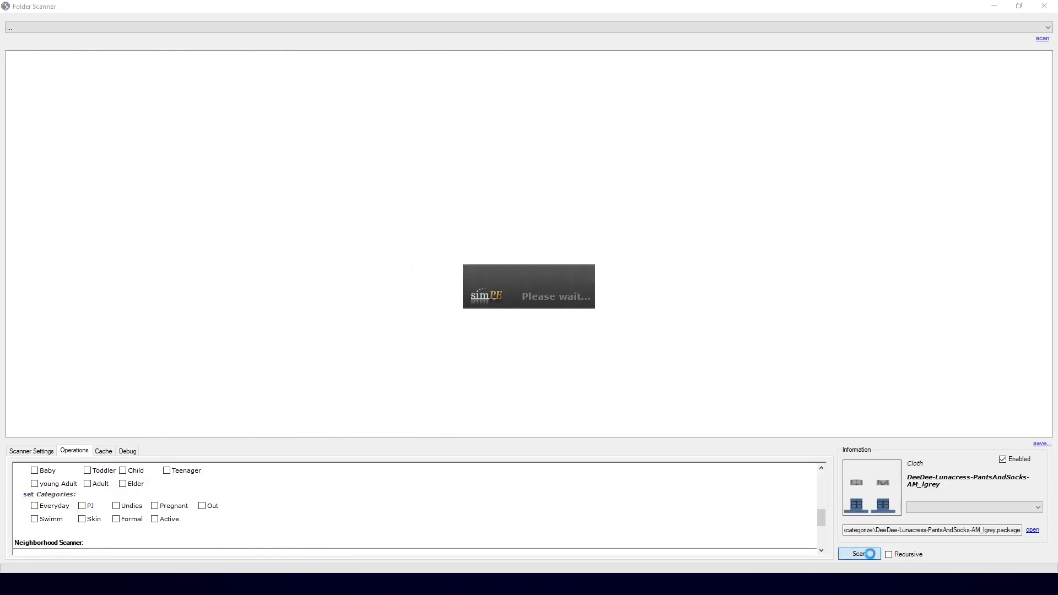
pyautogui.click(859, 554)
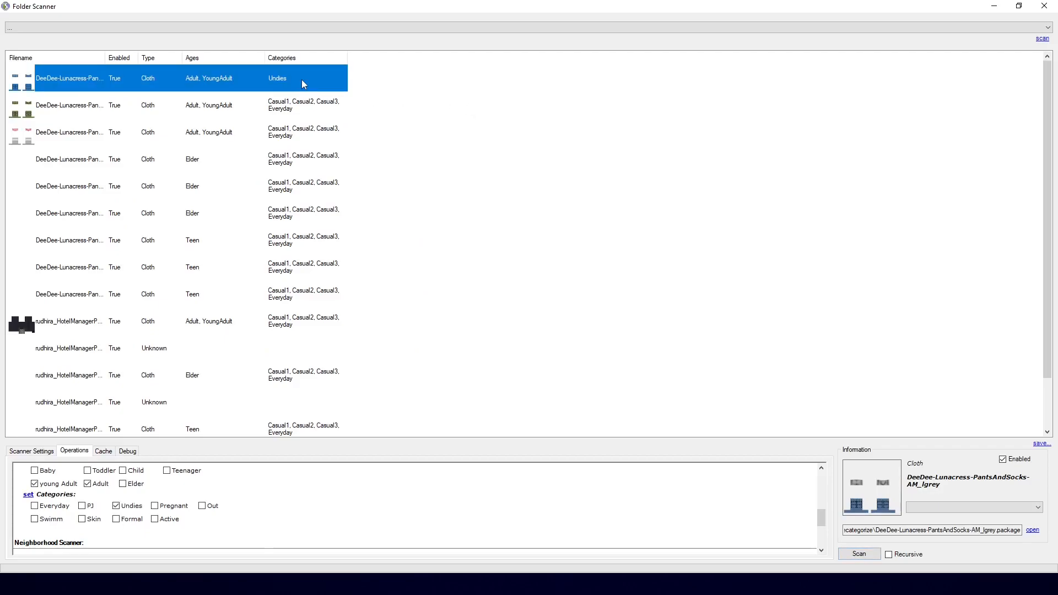
pyautogui.moveTo(301, 81)
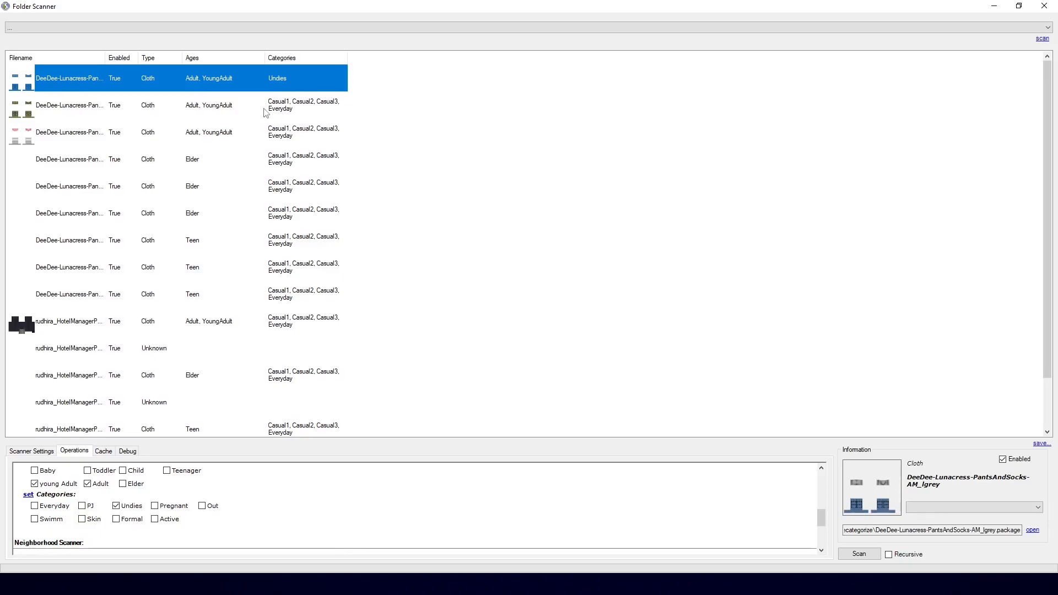
pyautogui.moveTo(270, 112)
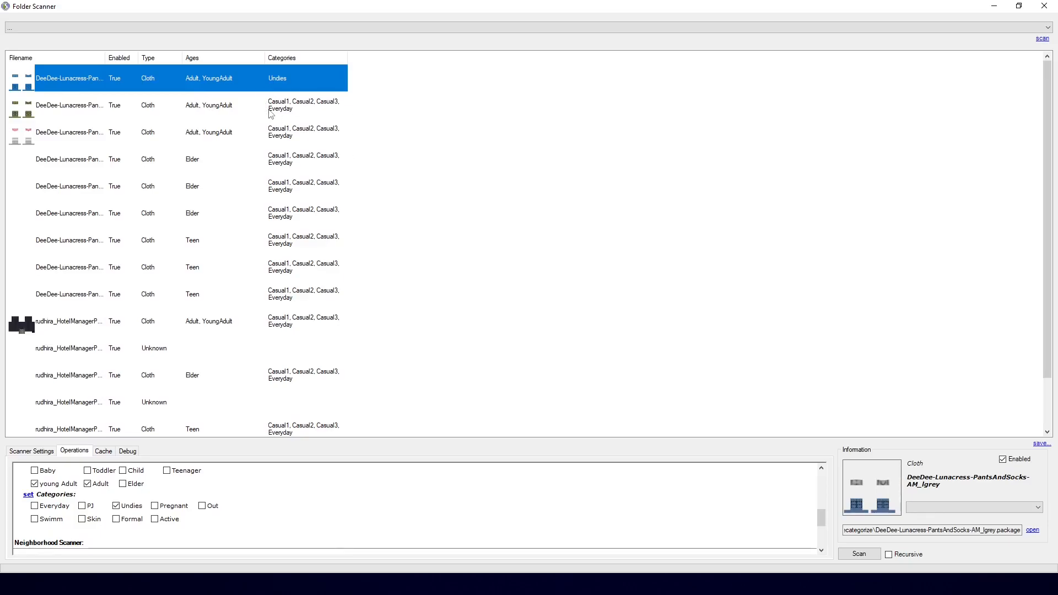
pyautogui.moveTo(198, 108)
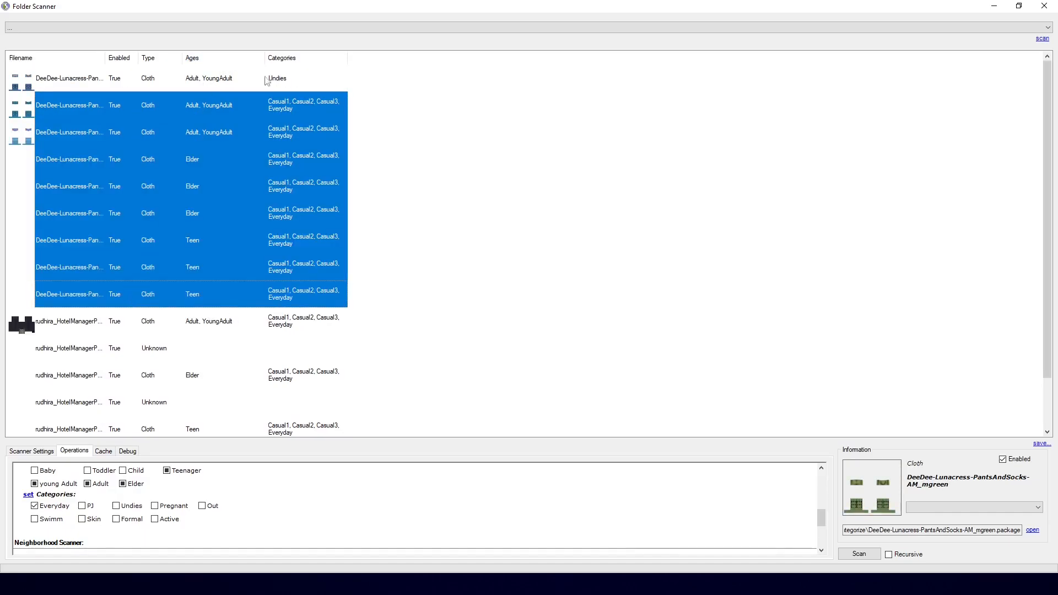
# Step: Select the other adult, elder and teen PantsAndSocks packages and apply Undies
pyautogui.click(34, 506)
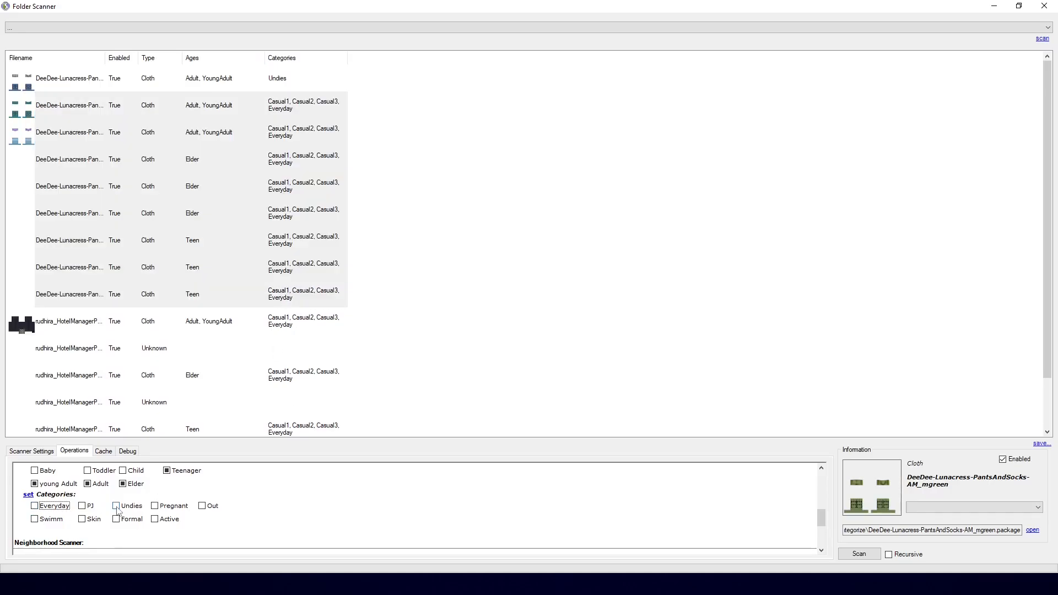
pyautogui.click(34, 505)
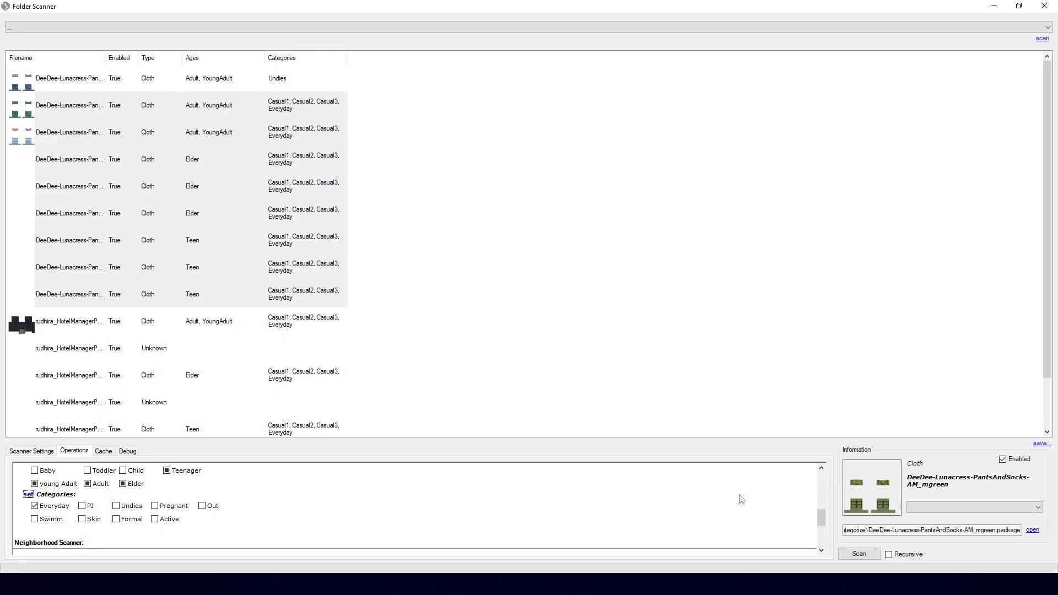
pyautogui.click(28, 493)
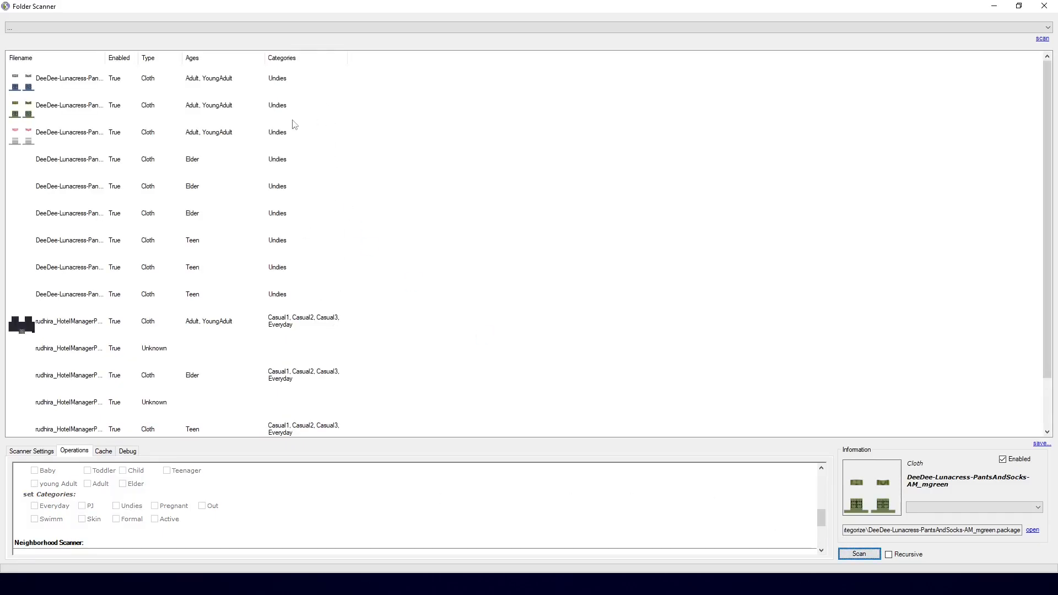
pyautogui.scroll(-3)
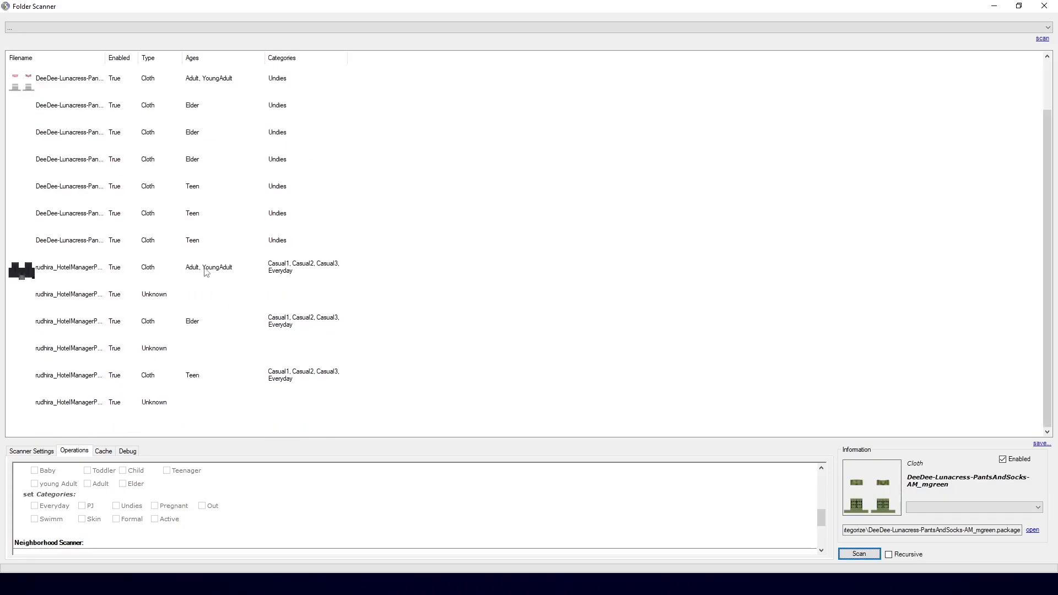
# Step: Add Formal to the adult, elder and teen HotelManagerPants packages, then check the pink hearts pants
pyautogui.click(192, 376)
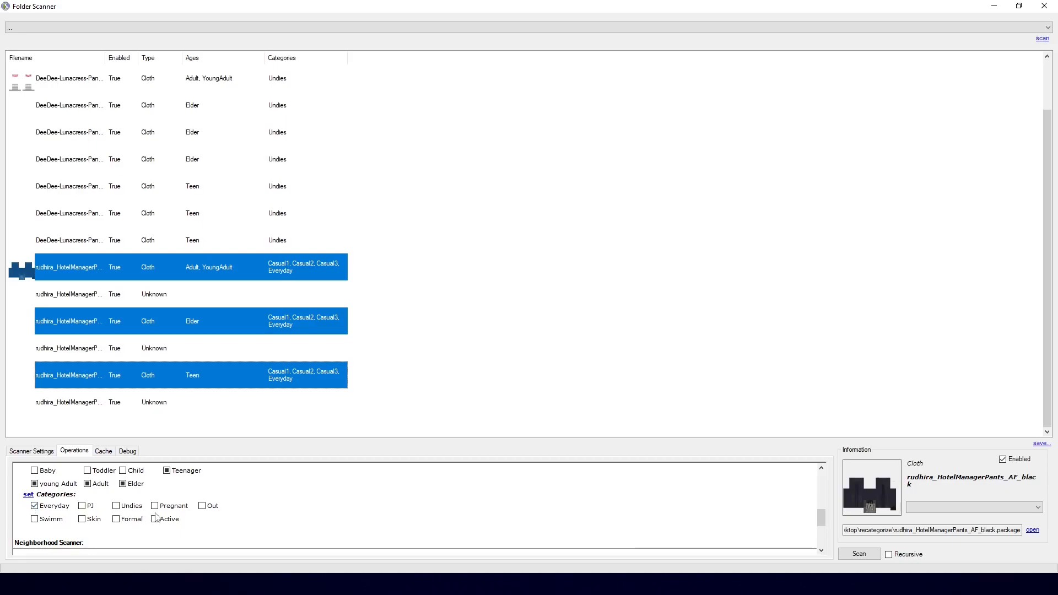
pyautogui.click(116, 518)
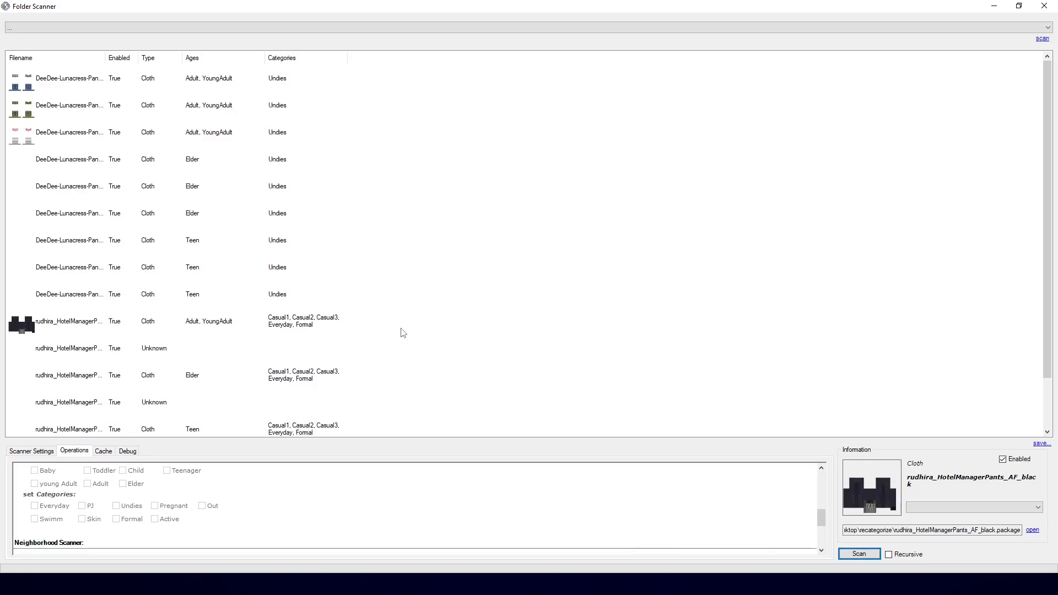
pyautogui.click(70, 132)
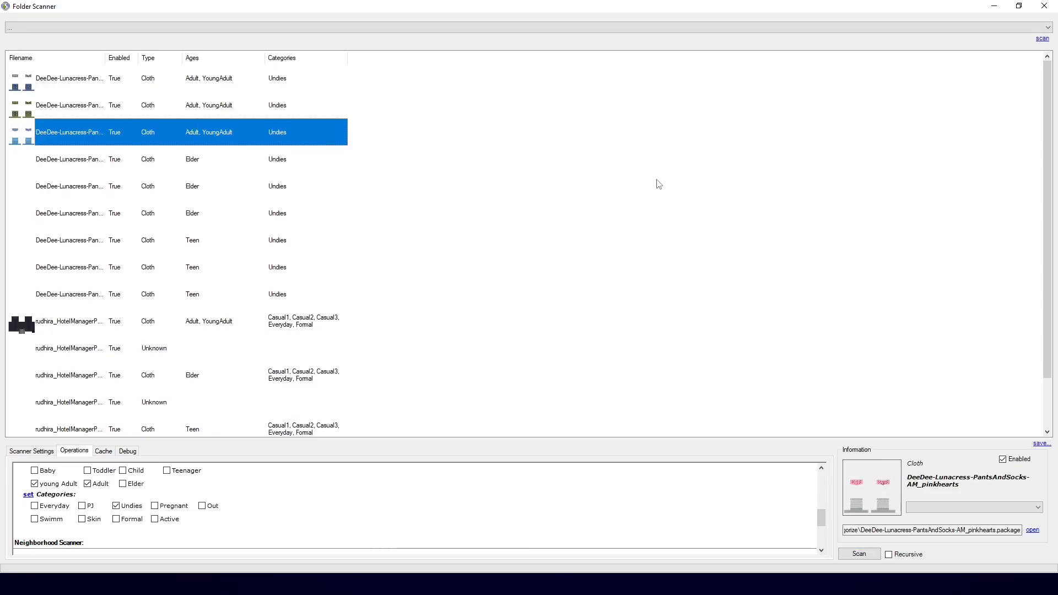